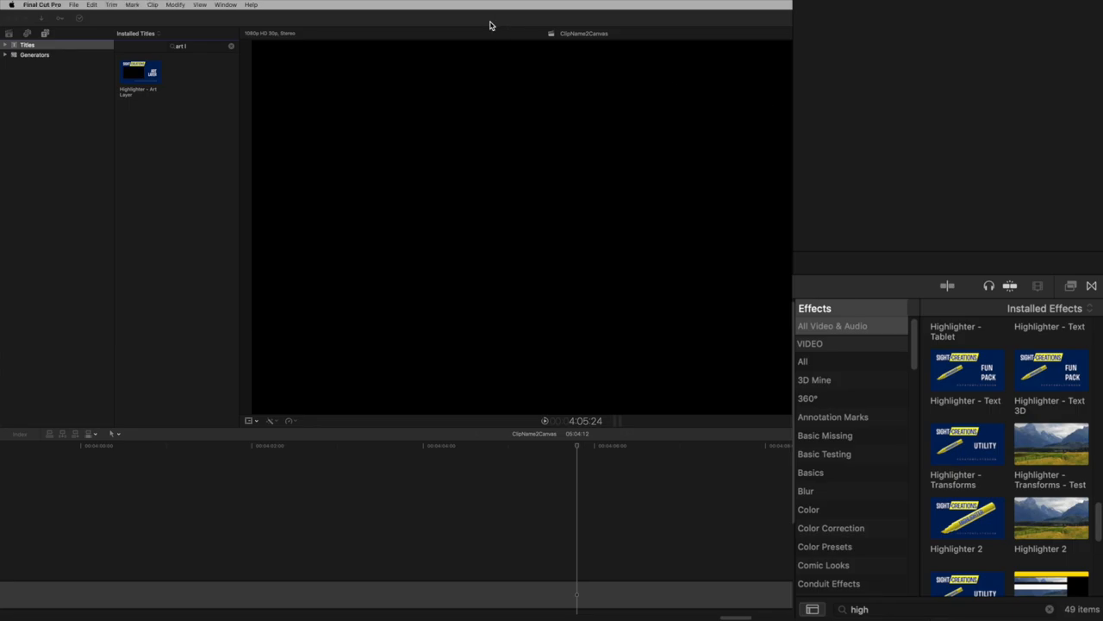
# Apply the Highlighter 2 effect to the title clip on the timeline.
pyautogui.click(140, 74)
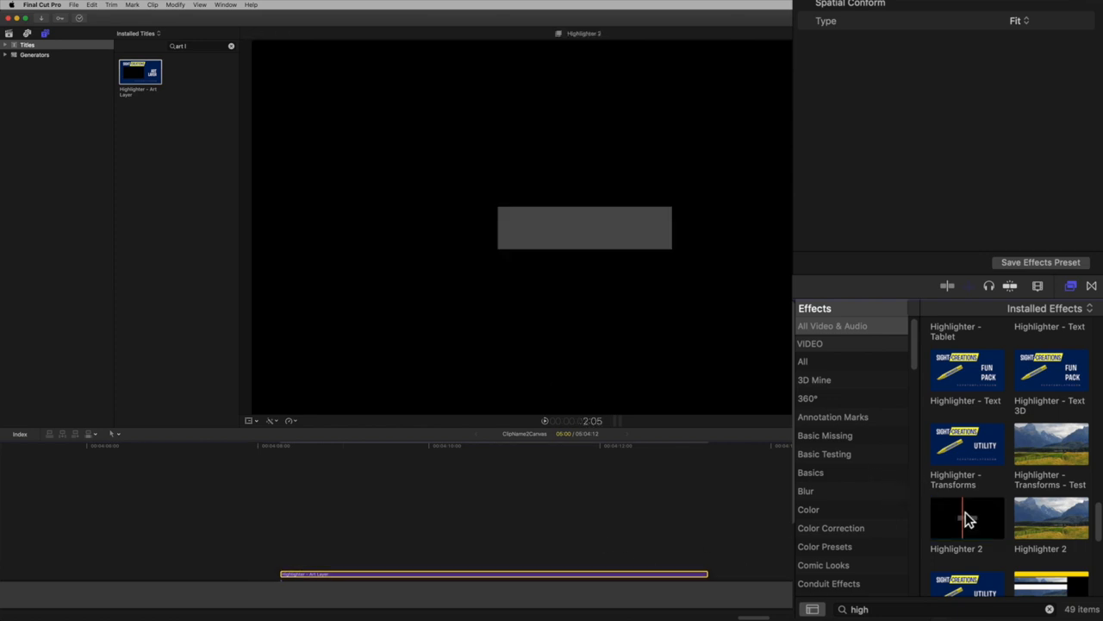
pyautogui.click(968, 517)
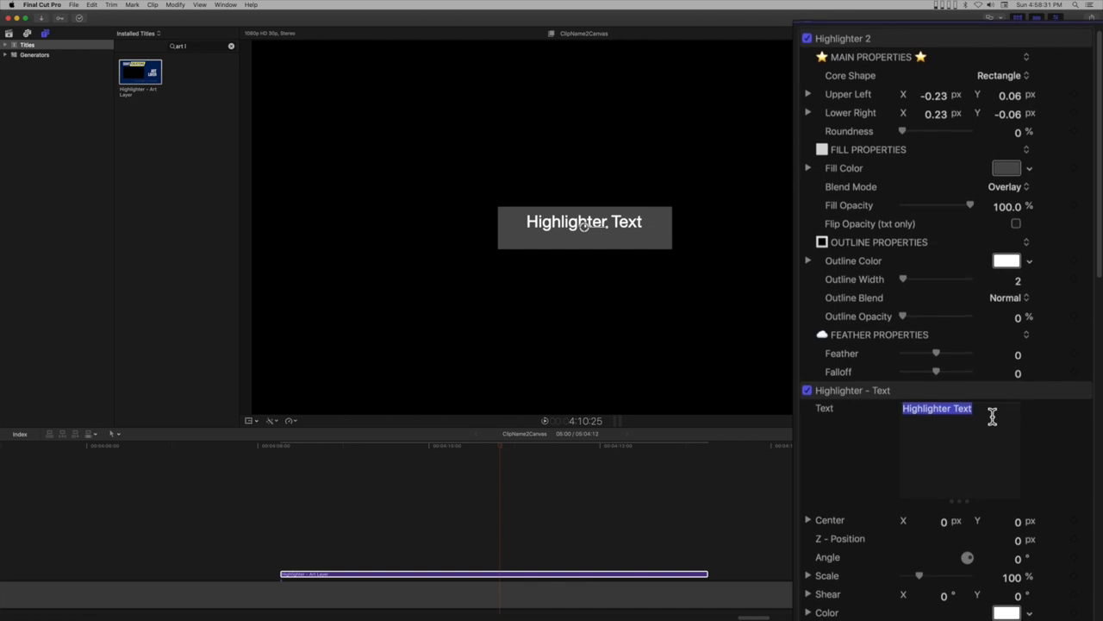
# Set the two text lines to 'sight-creations' and 'fcpxtemplates.com' and choose the wide ZZSC display font.
pyautogui.write('sight-creations')
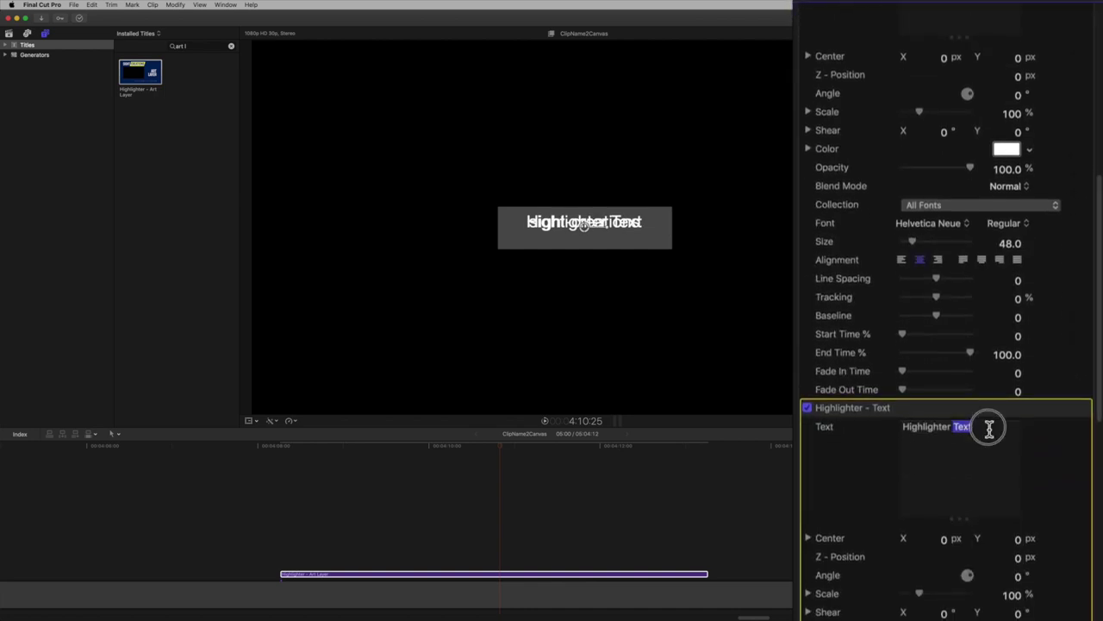
pyautogui.write('fcpxtemplates.com')
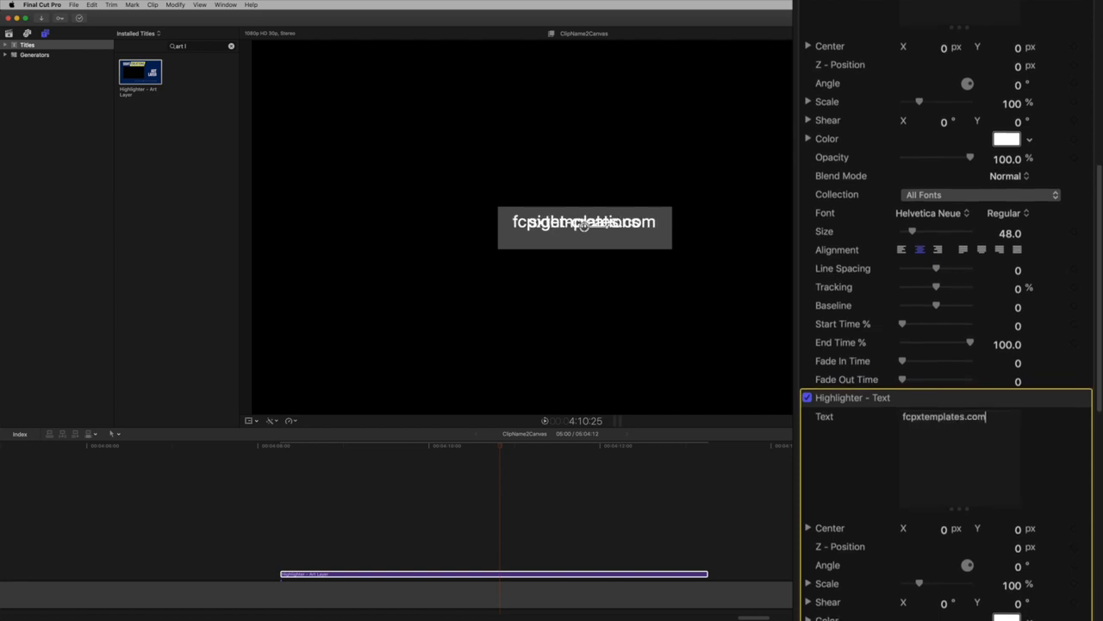
pyautogui.scroll(-3)
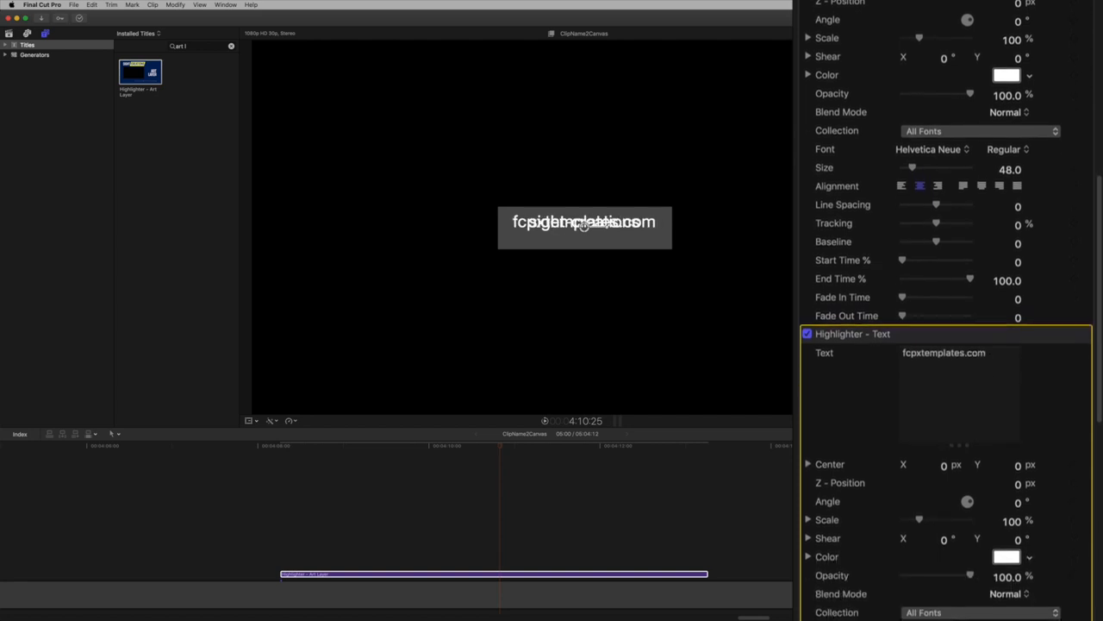
pyautogui.click(931, 148)
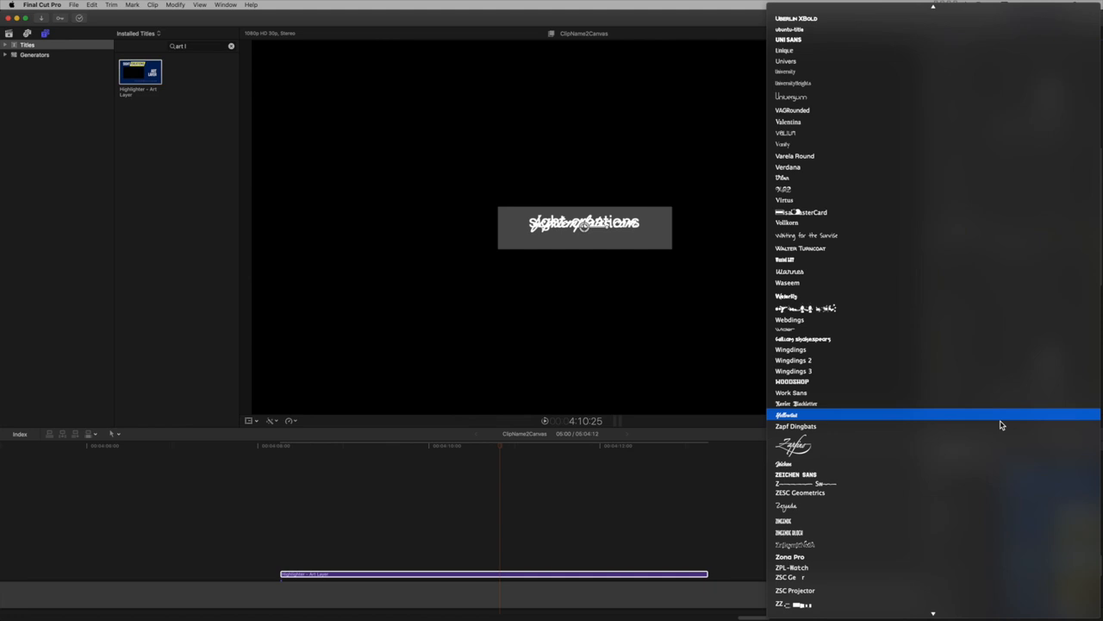
pyautogui.click(797, 426)
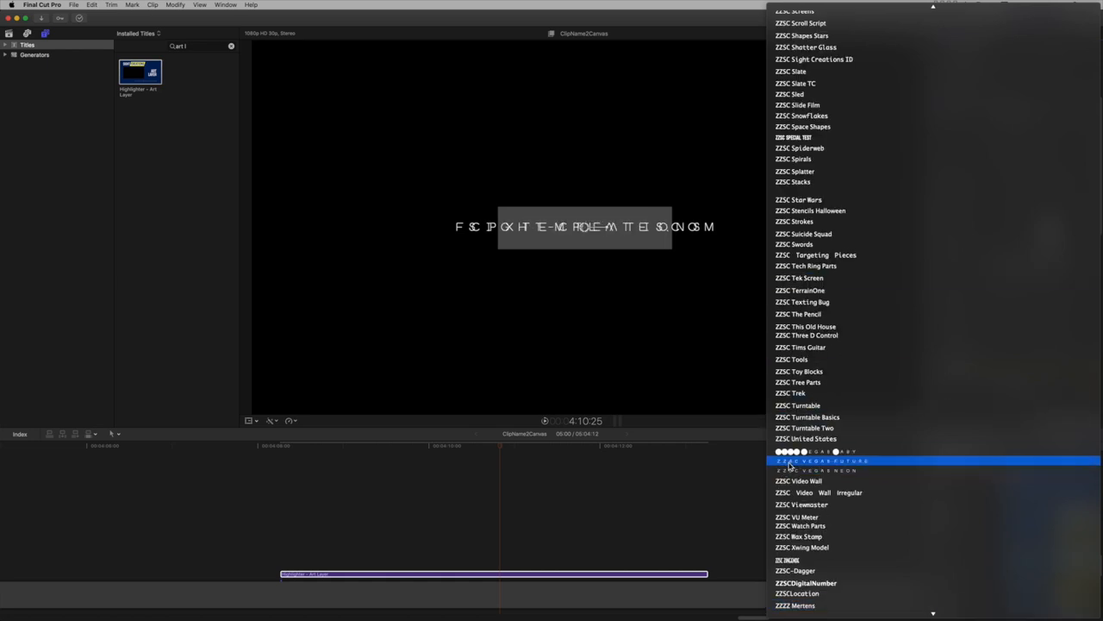
pyautogui.click(812, 459)
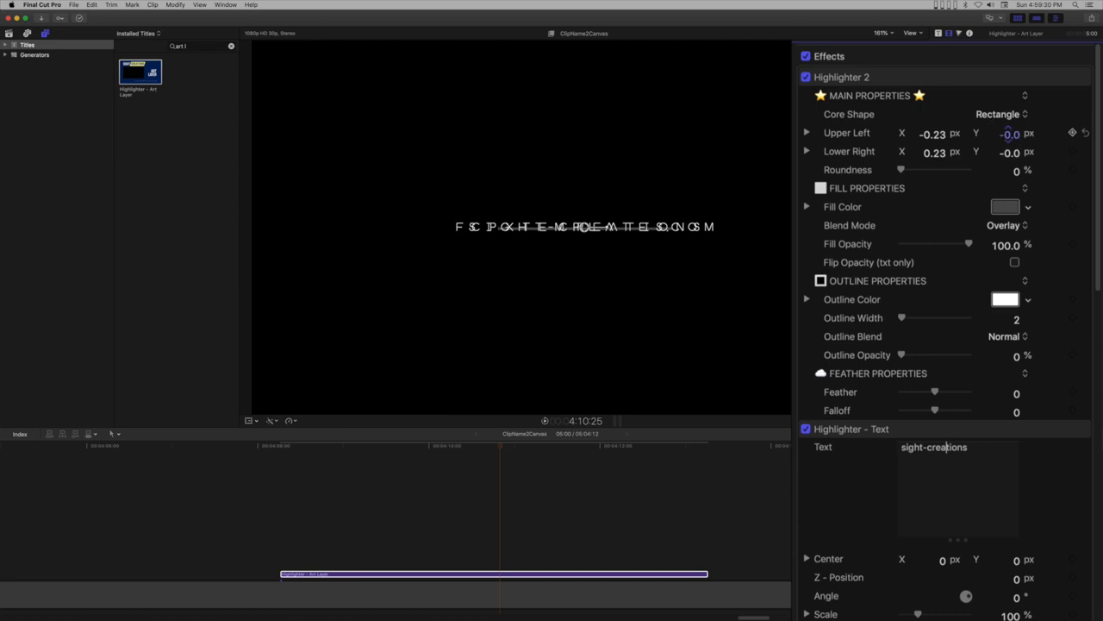
# Separate the lines vertically and turn the highlighter box into a wide blue bar between them.
pyautogui.scroll(-3)
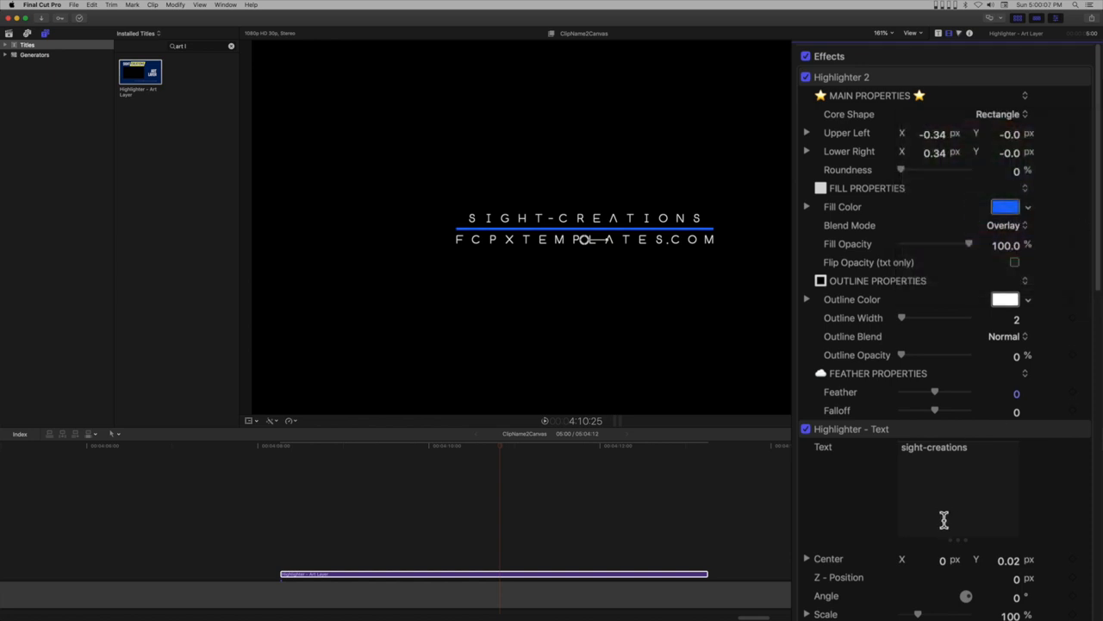
# Add a shape mask to the Highlighter – Text effect on the title lines.
pyautogui.scroll(-3)
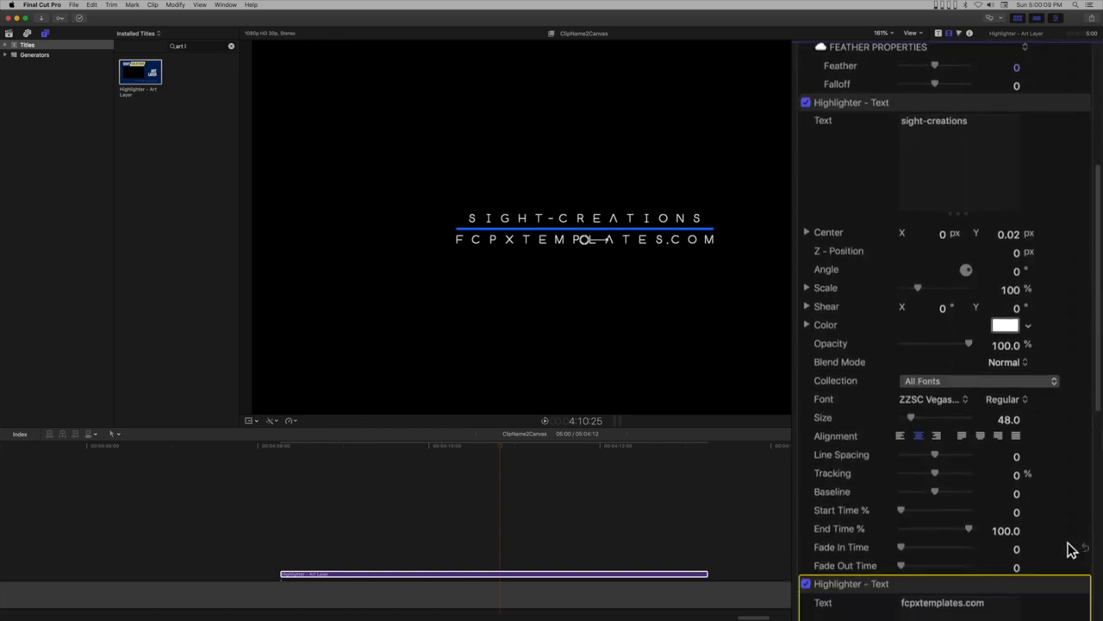
pyautogui.click(1025, 102)
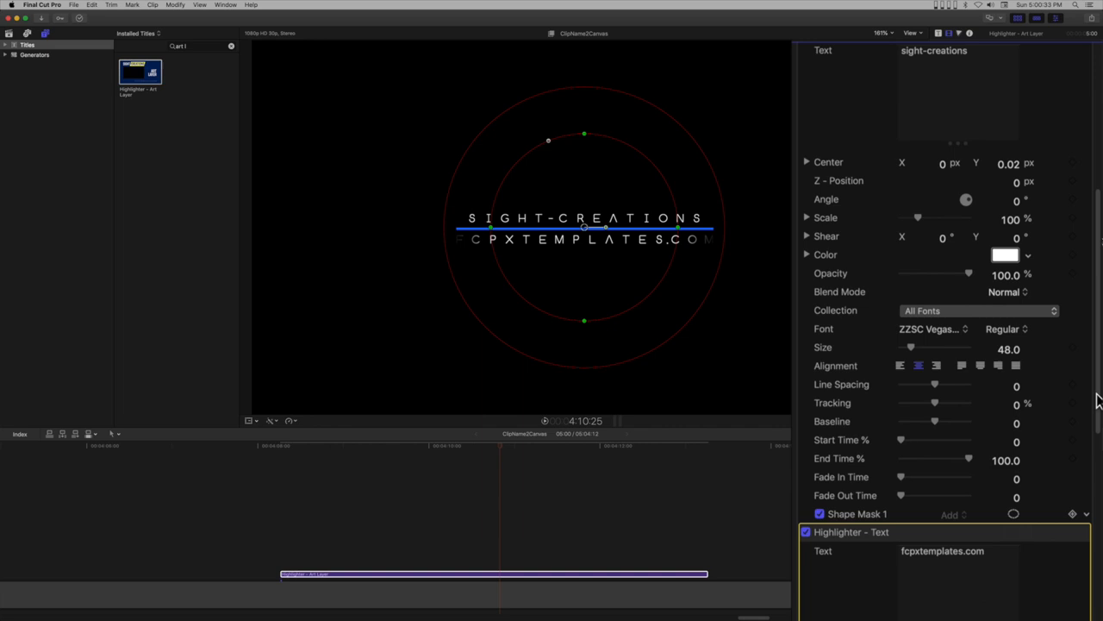
pyautogui.scroll(-3)
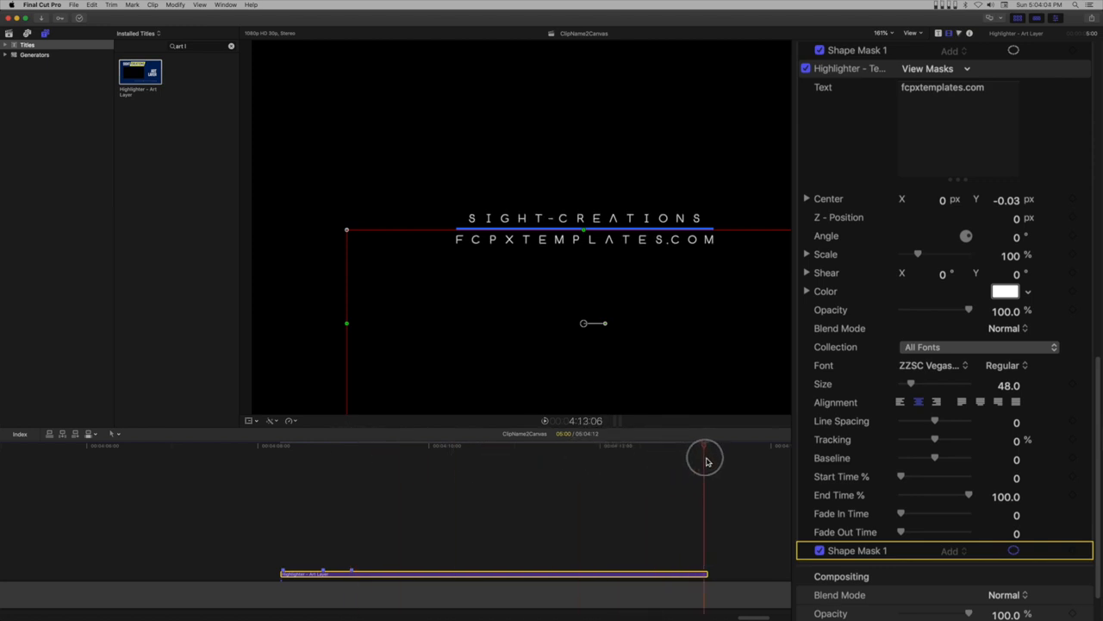
# Position the playhead near the start of the title for keyframing the reveal.
pyautogui.moveTo(705, 449); pyautogui.dragTo(676, 448)
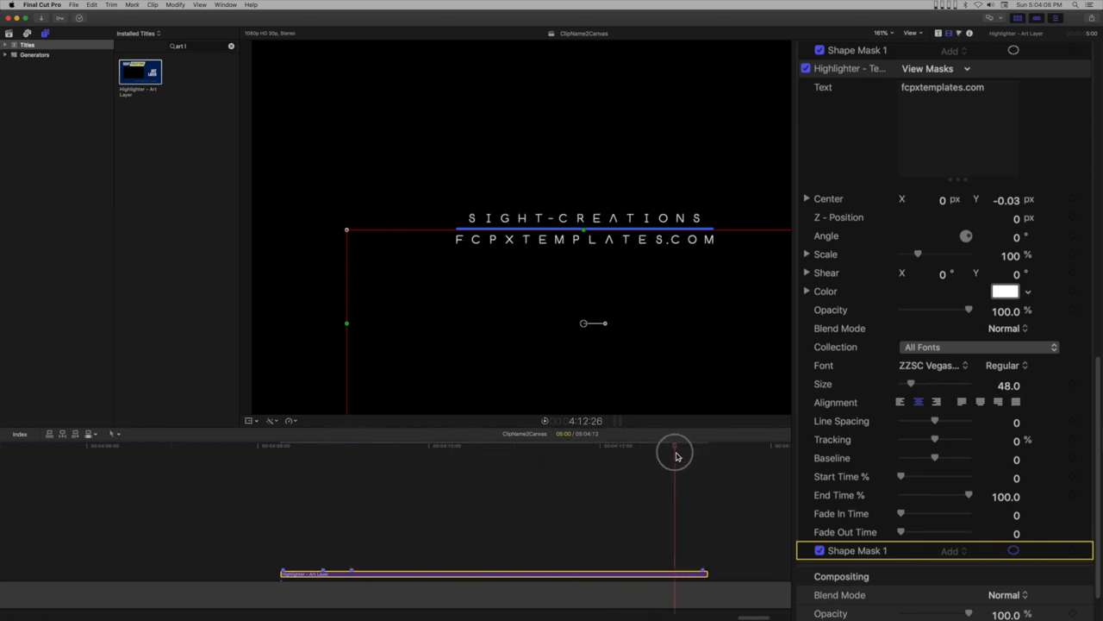
pyautogui.moveTo(676, 452); pyautogui.dragTo(659, 452)
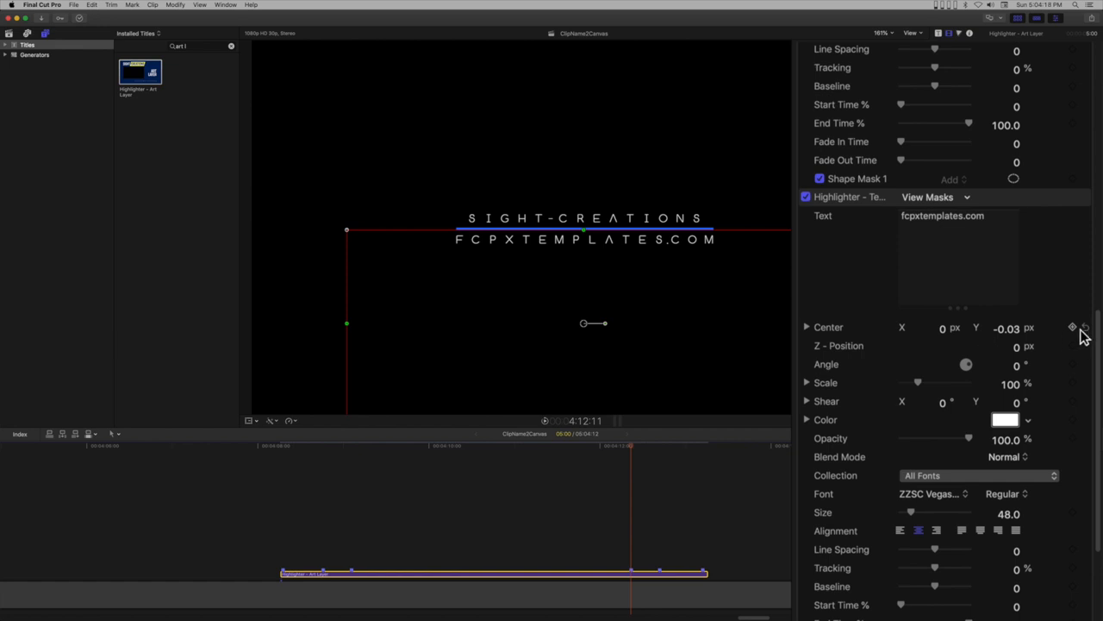
# Keyframe the lower line's Center Y so it starts hidden behind the blue bar.
pyautogui.scroll(-3)
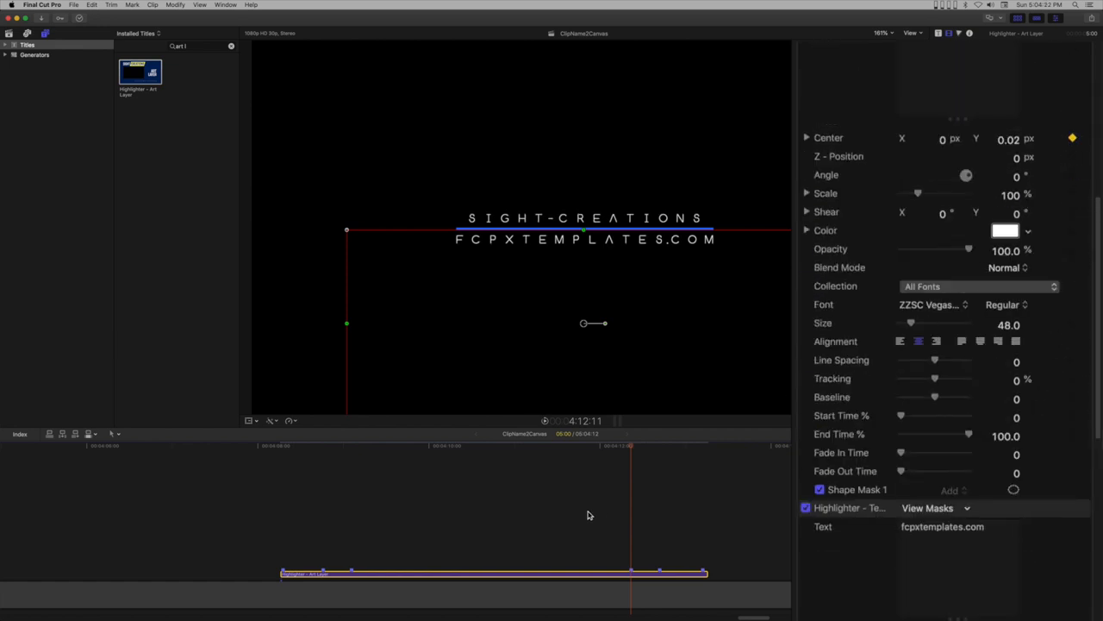
pyautogui.moveTo(634, 450)
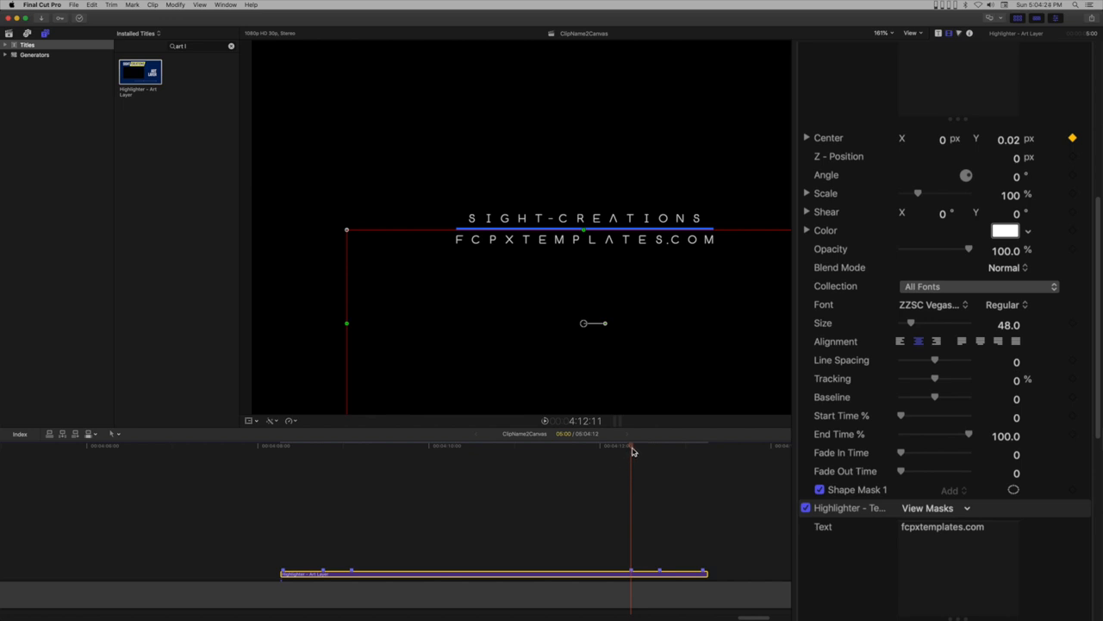
pyautogui.click(354, 484)
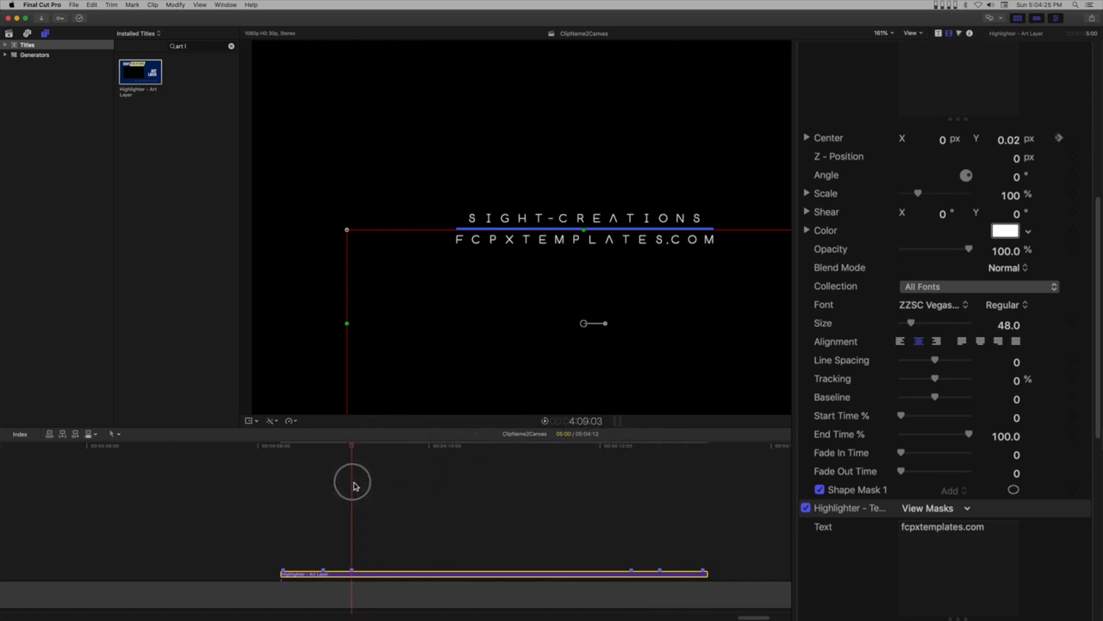
pyautogui.moveTo(1065, 138)
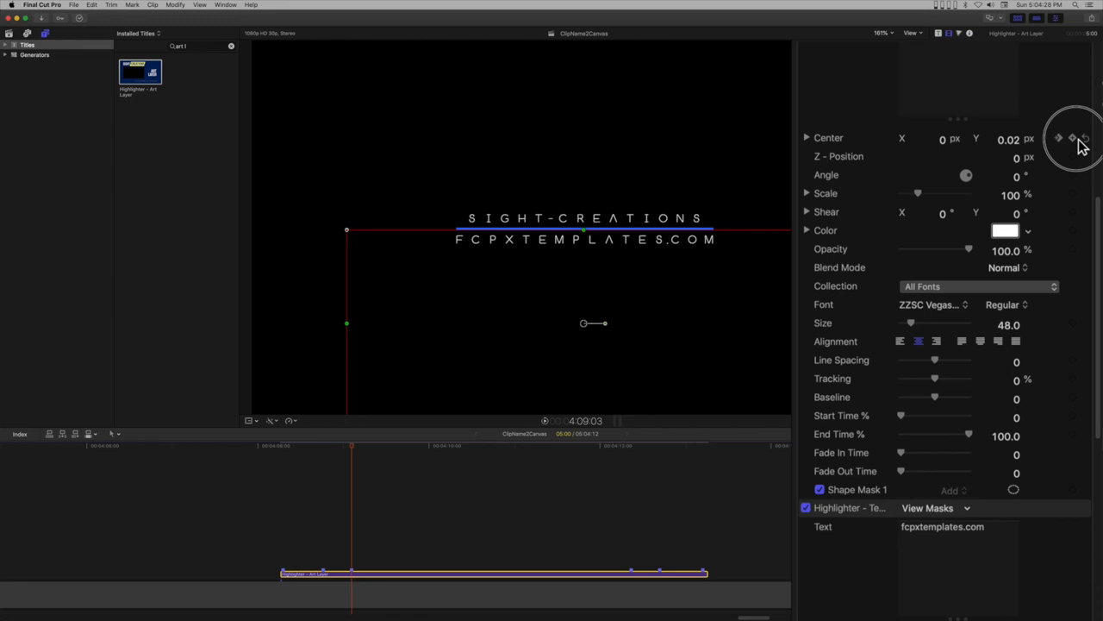
pyautogui.scroll(-3)
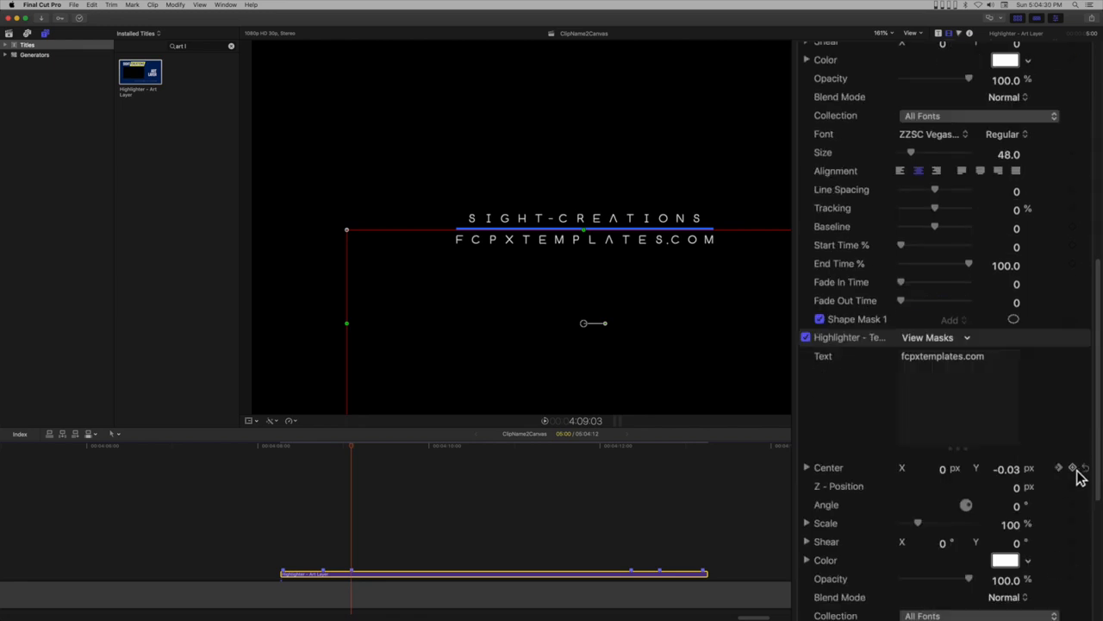
pyautogui.click(1077, 467)
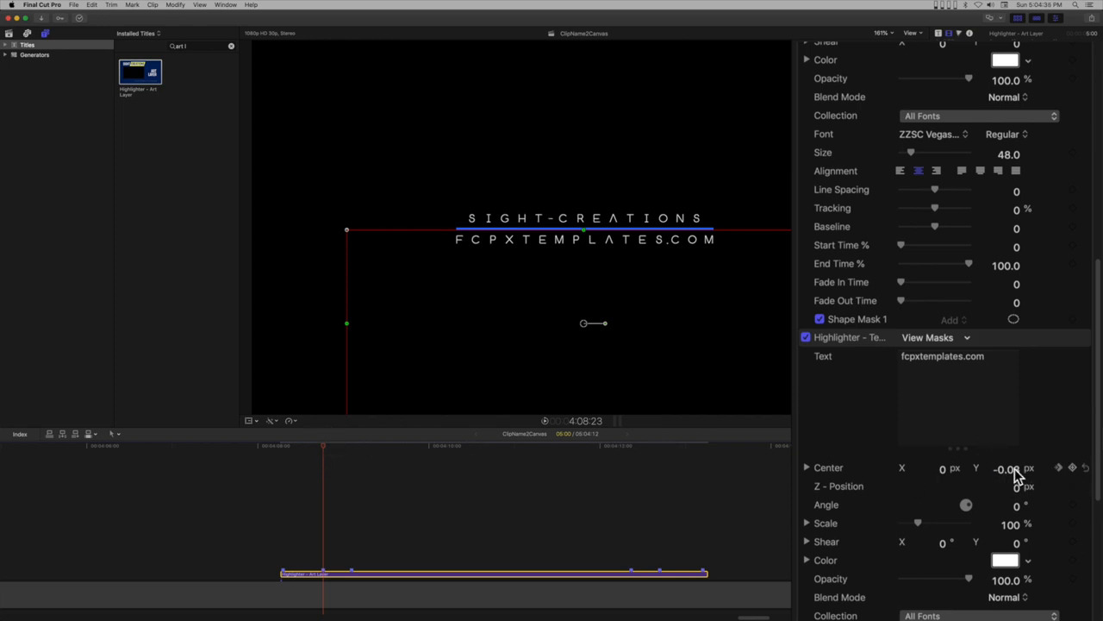
pyautogui.click(1003, 469)
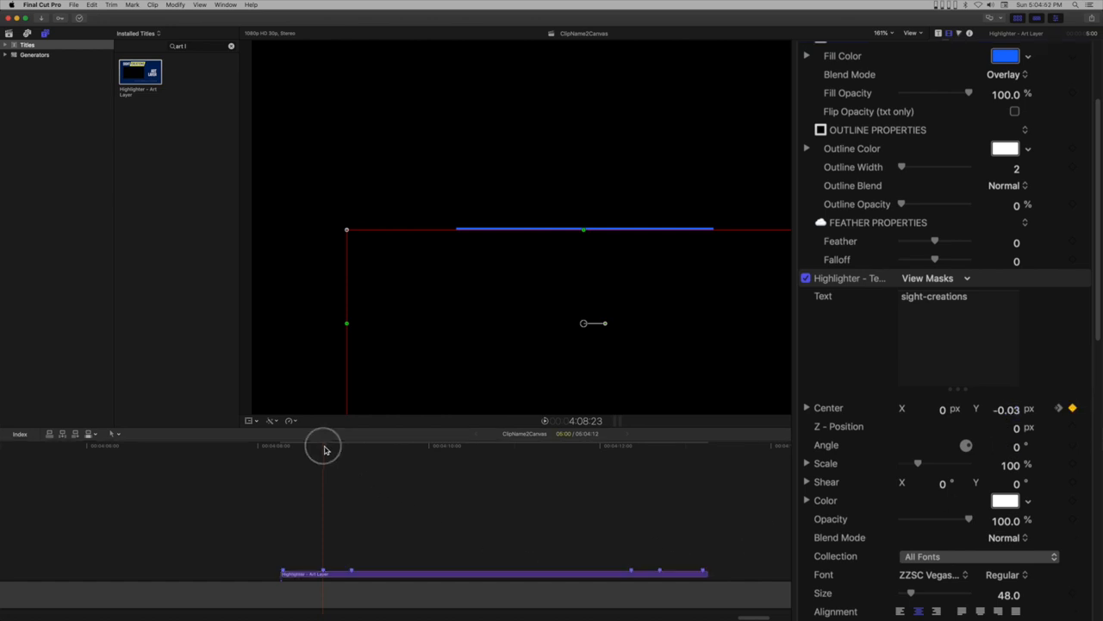
# Scrub through the title to preview both lines sliding out from the bar.
pyautogui.moveTo(324, 445); pyautogui.dragTo(345, 450)
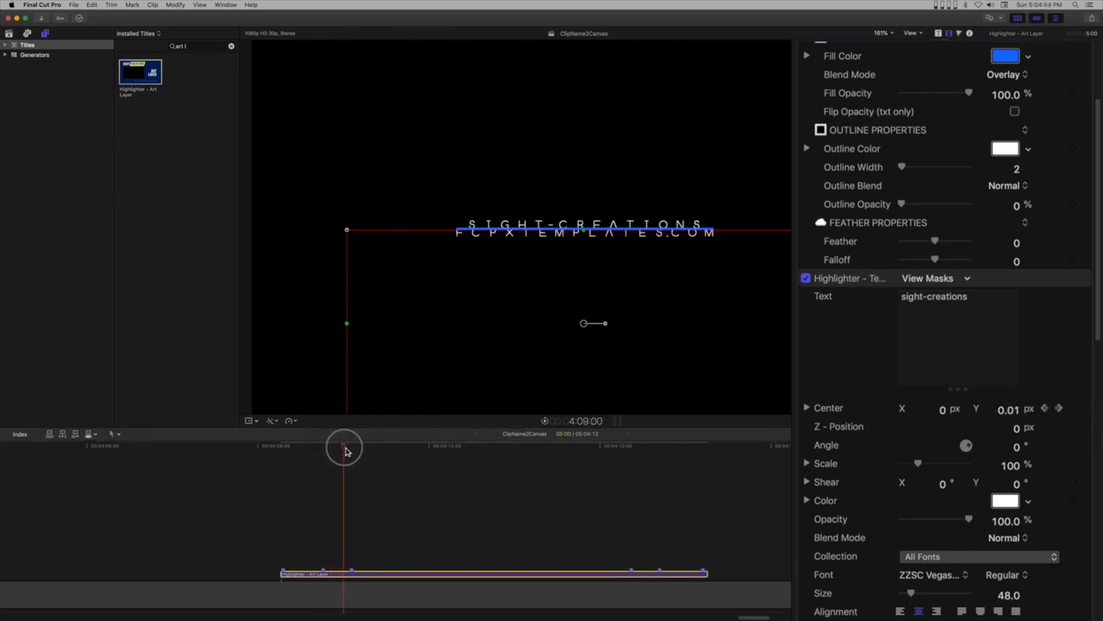
pyautogui.moveTo(345, 449); pyautogui.dragTo(652, 448)
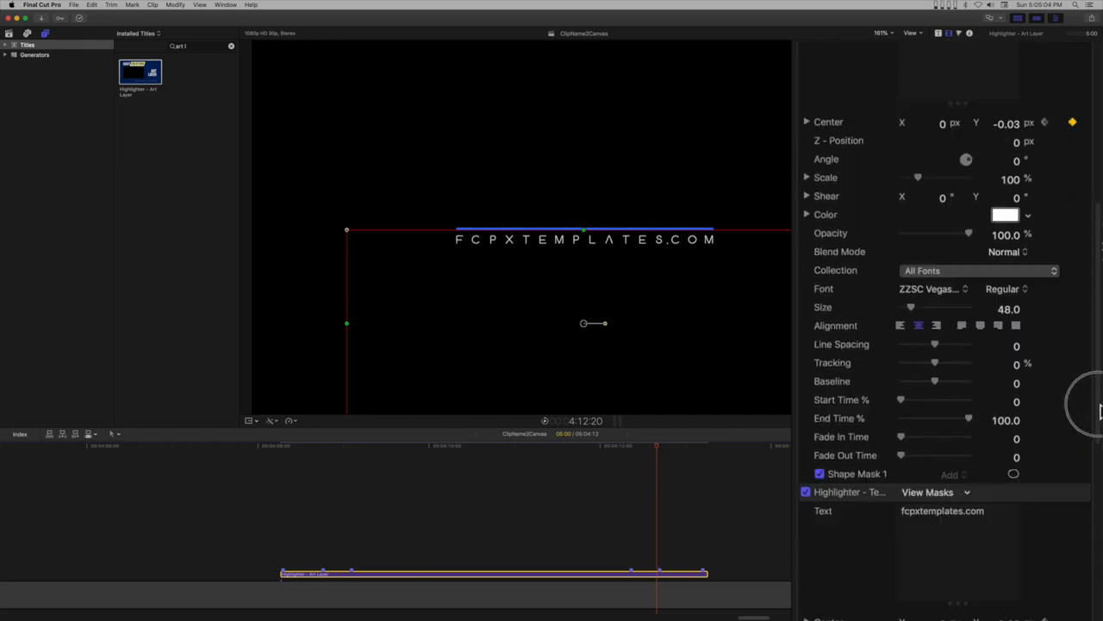
pyautogui.scroll(-3)
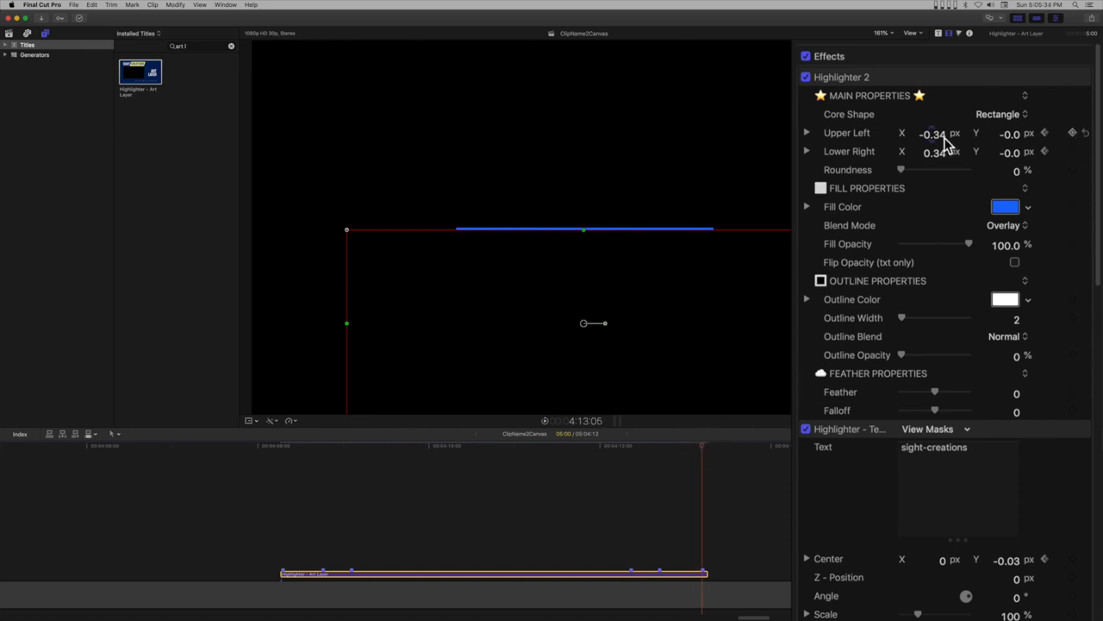
# Edit the bar's Upper Left X value in the Highlighter 2 effect.
pyautogui.doubleClick(934, 135)
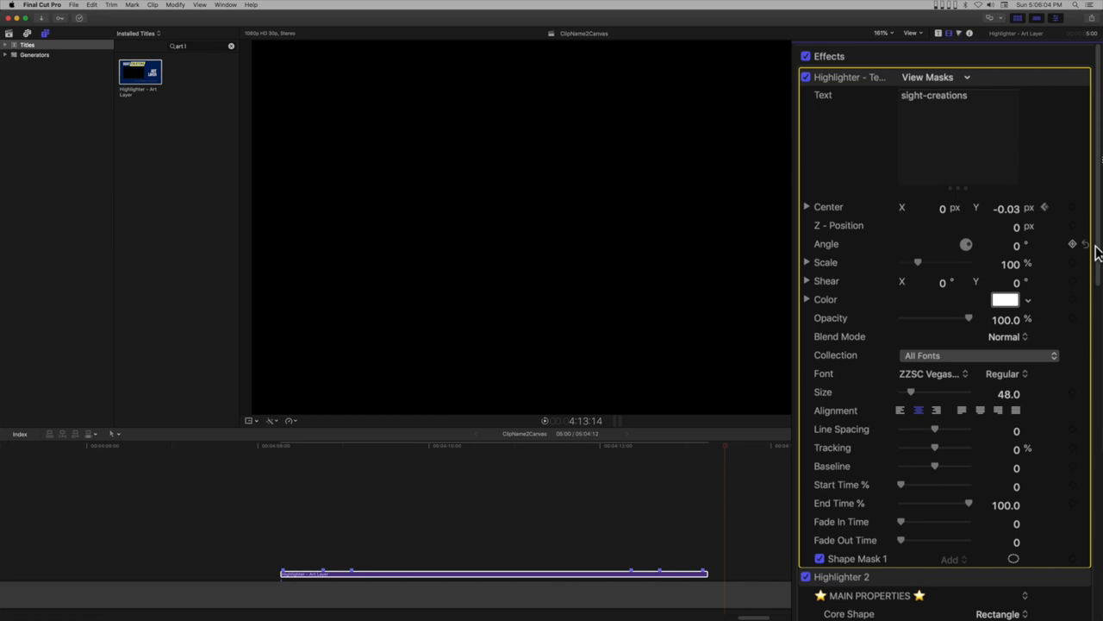
pyautogui.scroll(-3)
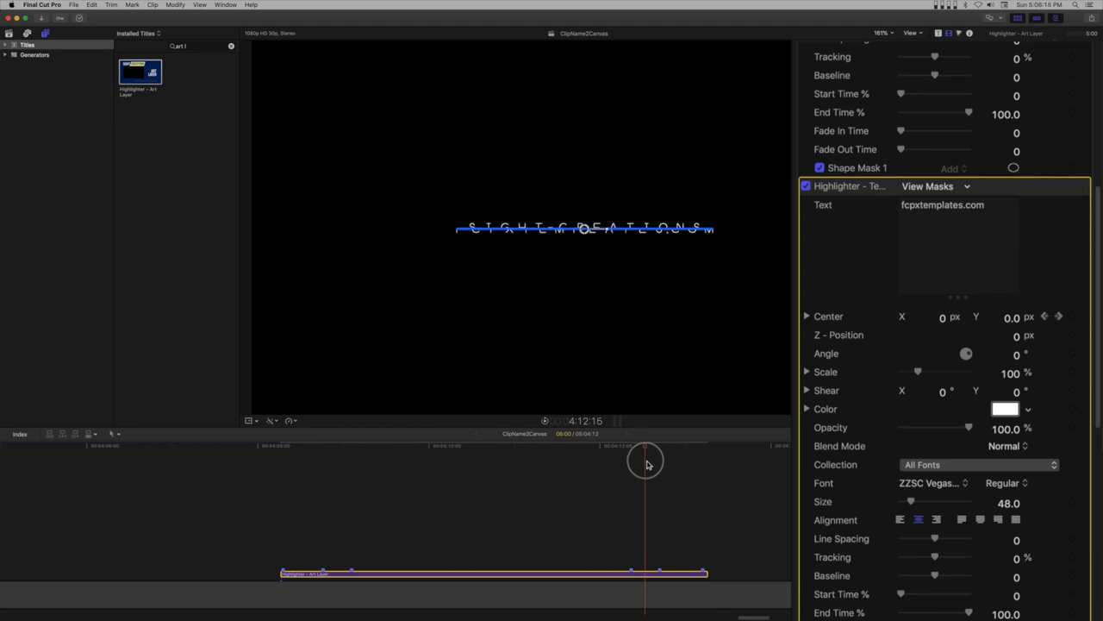
pyautogui.moveTo(647, 462); pyautogui.dragTo(638, 462)
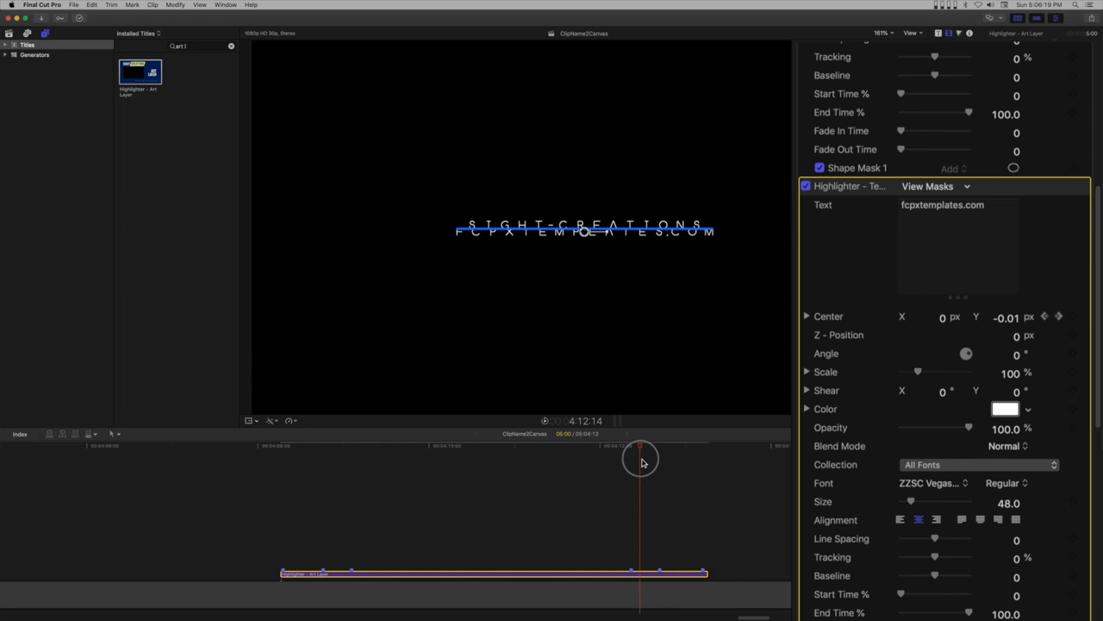
pyautogui.moveTo(641, 457); pyautogui.dragTo(366, 457)
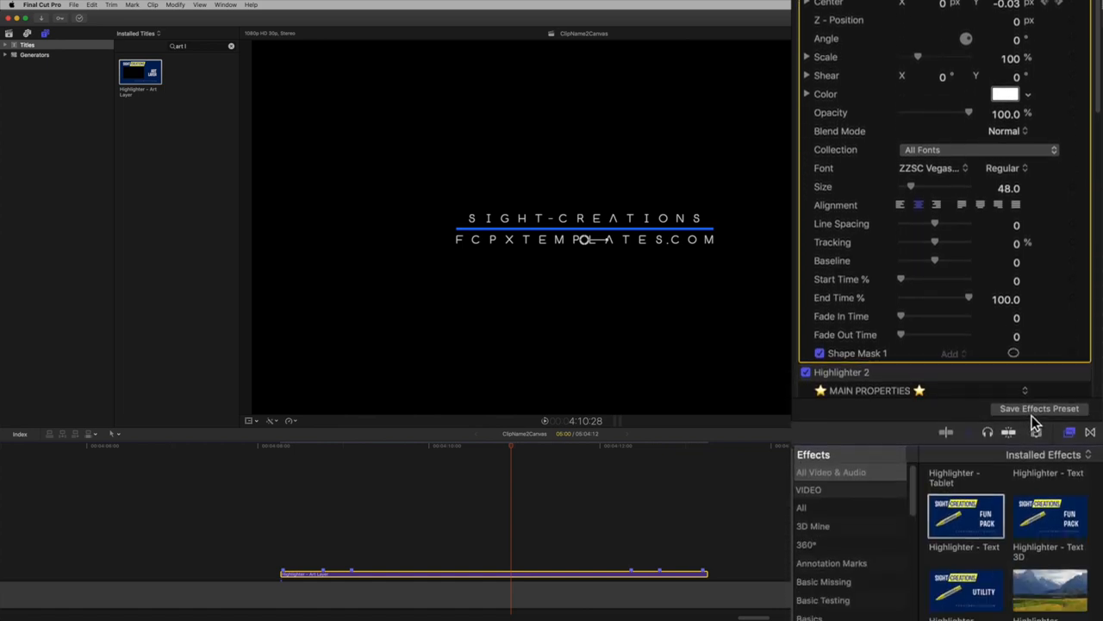
# Save the title's effects as an effects preset named 'Outro - Logo'.
pyautogui.click(1035, 407)
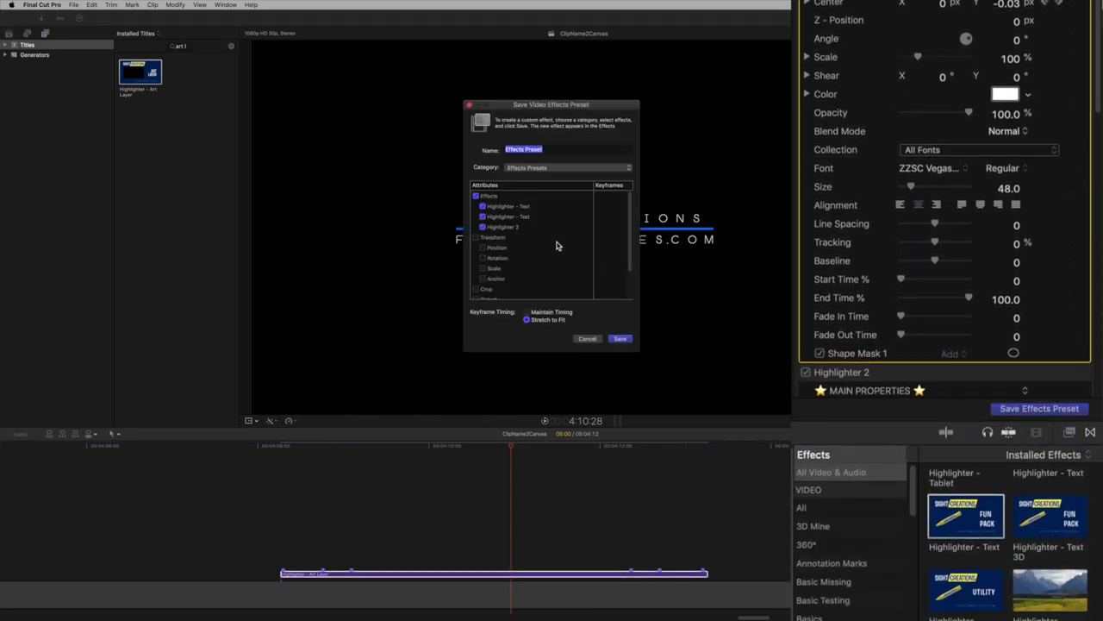
pyautogui.click(545, 148)
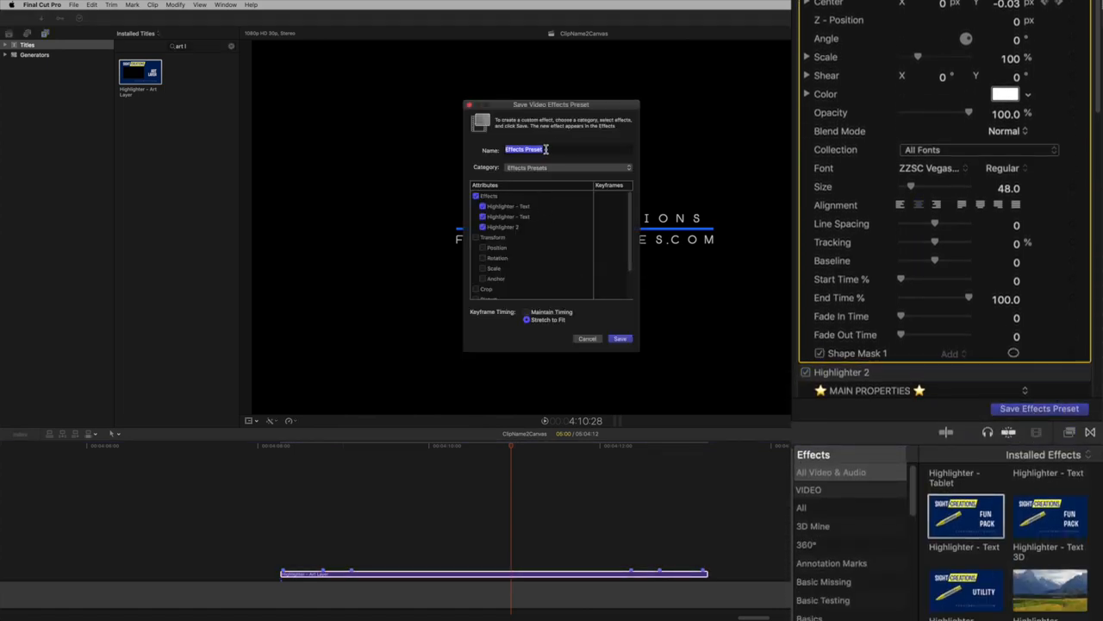
pyautogui.write('Outro')
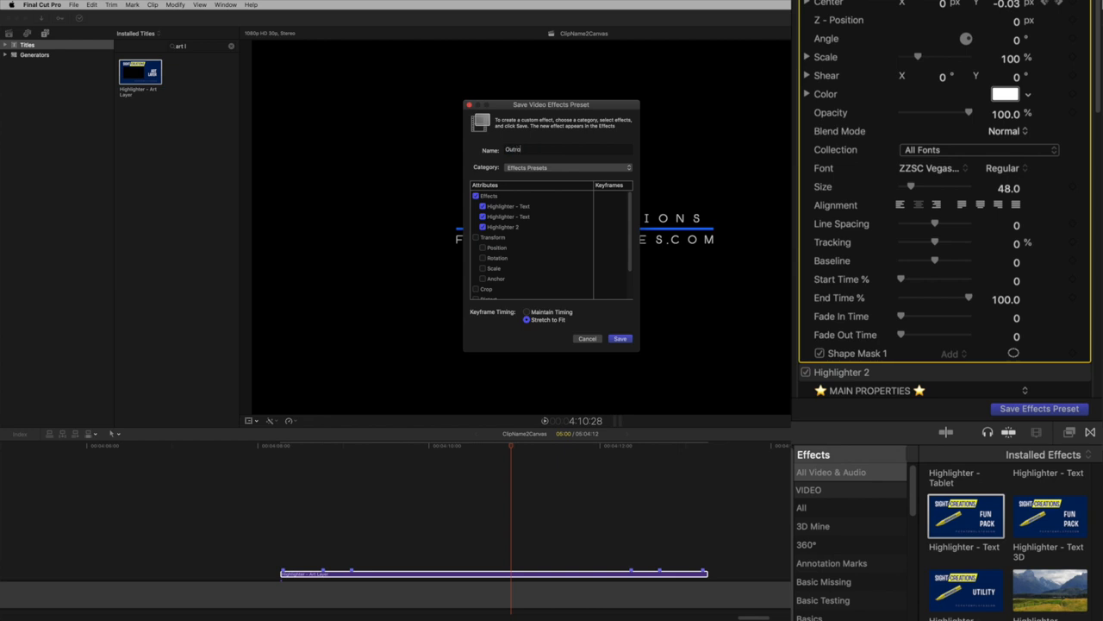
pyautogui.write('- Logo 1')
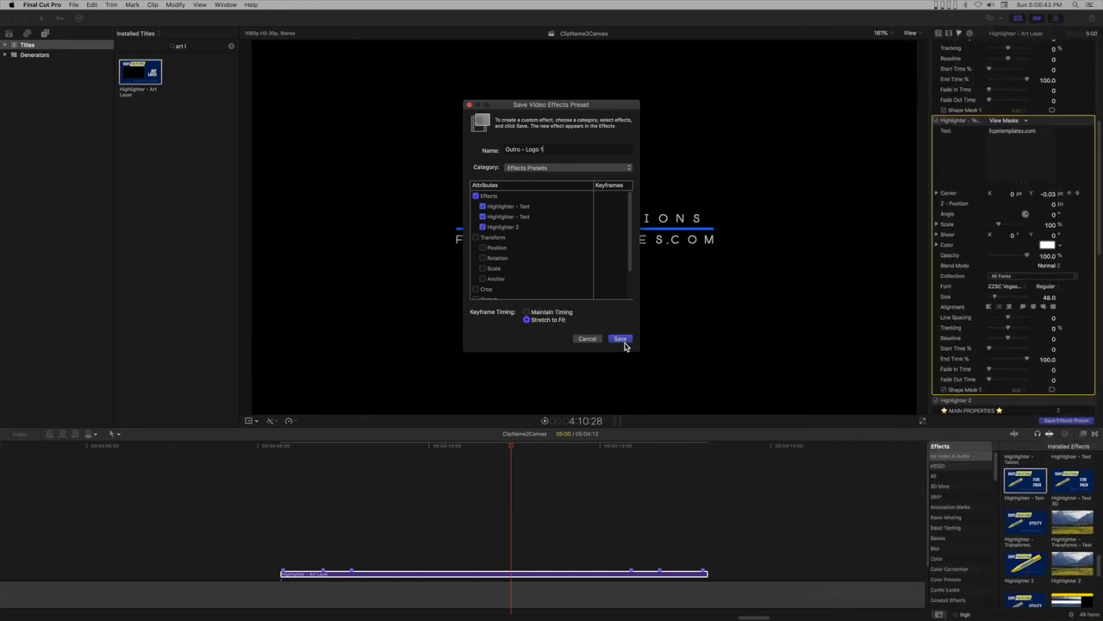
pyautogui.click(621, 338)
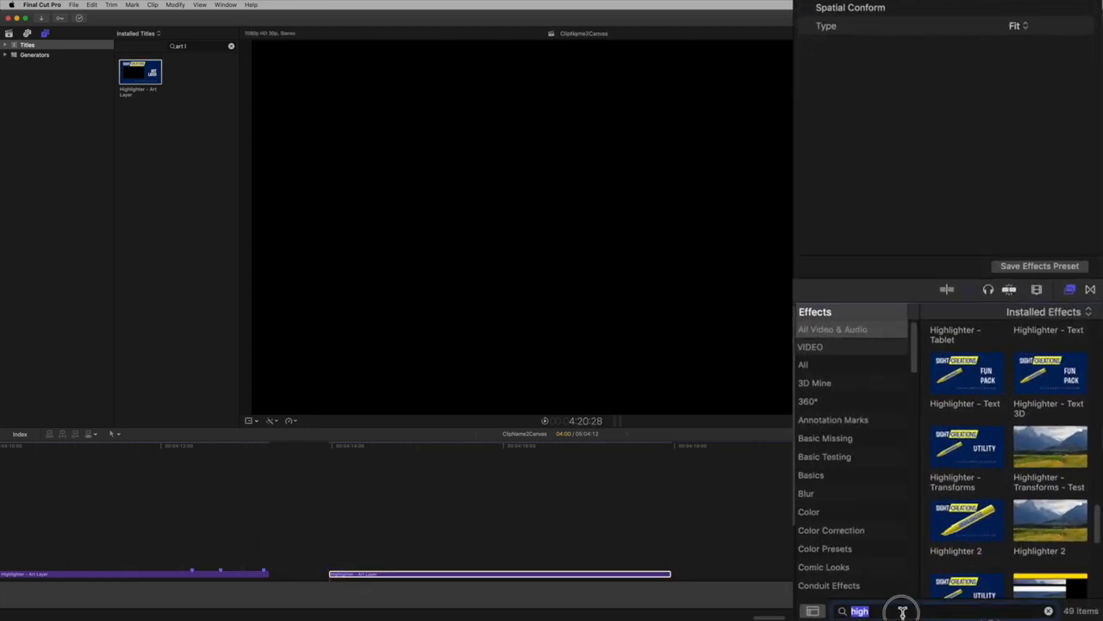
# Find the Outro - Logo preset via an 'outr' search and apply it to the second title clip.
pyautogui.write('outr')
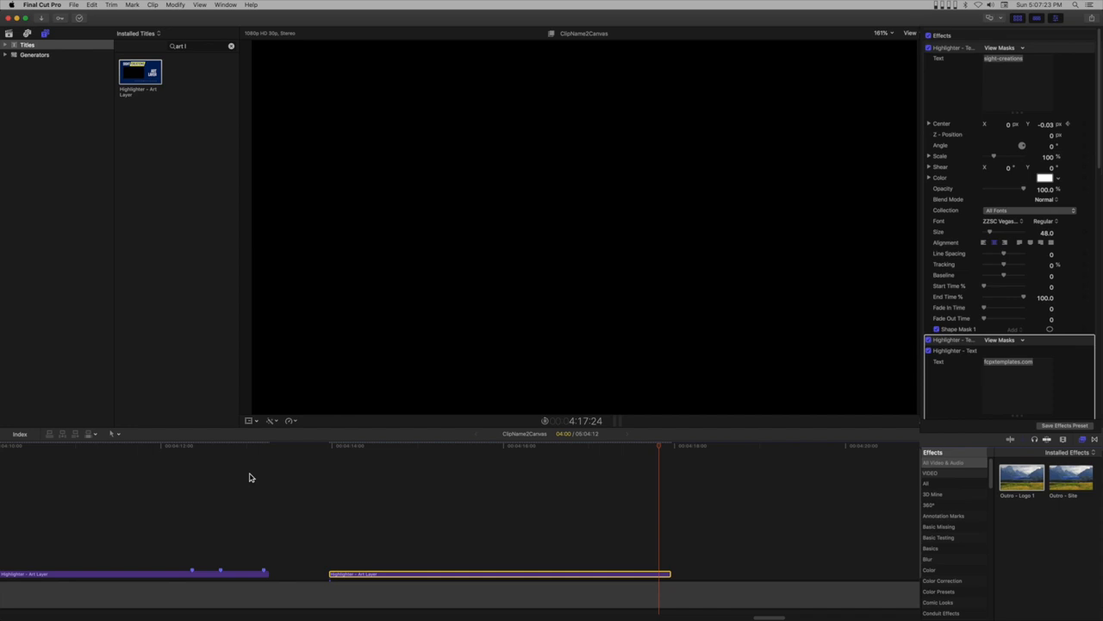
pyautogui.click(703, 448)
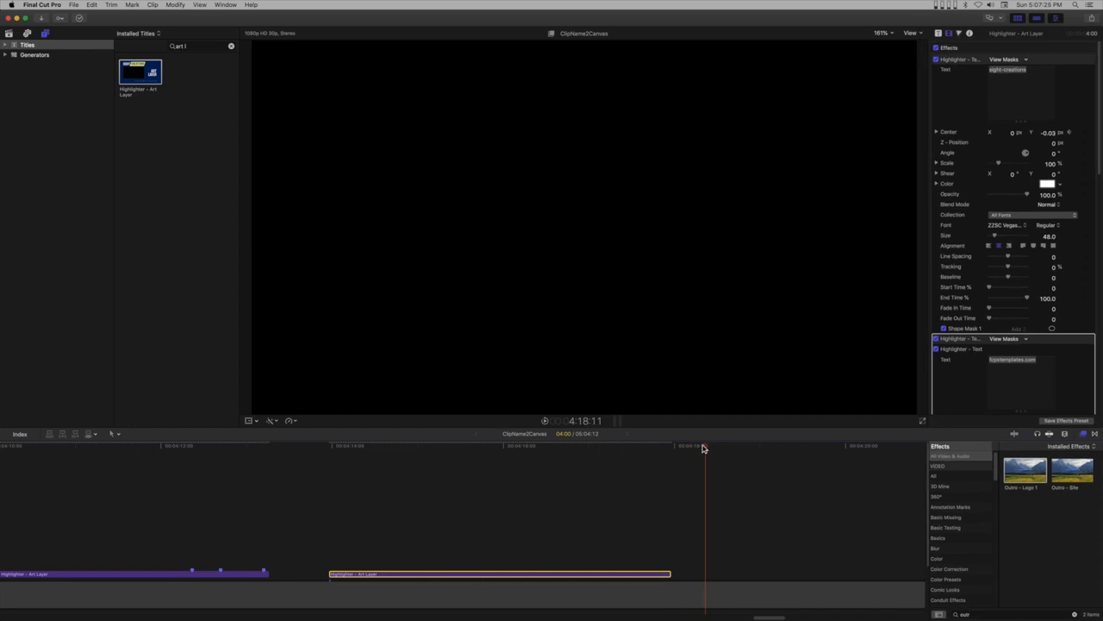